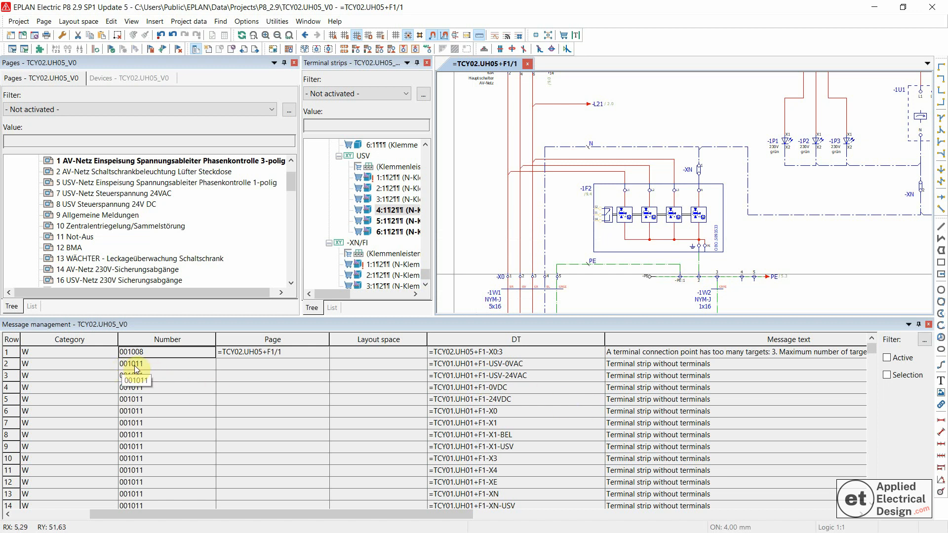
mouse_move(620, 367)
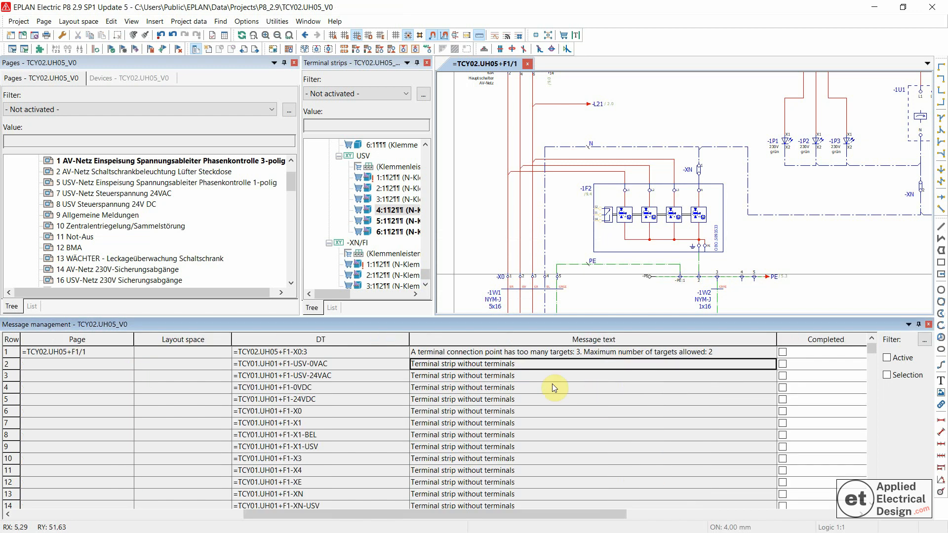
mouse_move(511, 384)
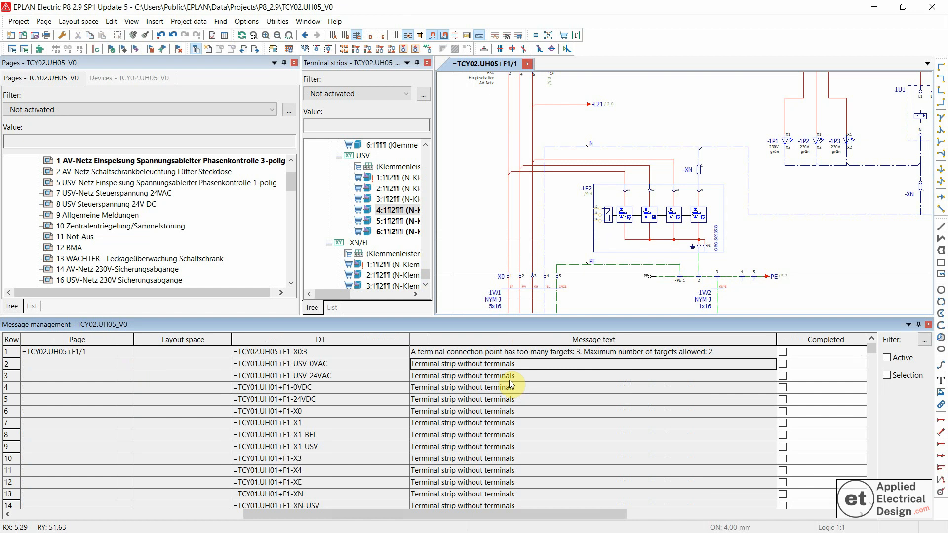
mouse_move(466, 367)
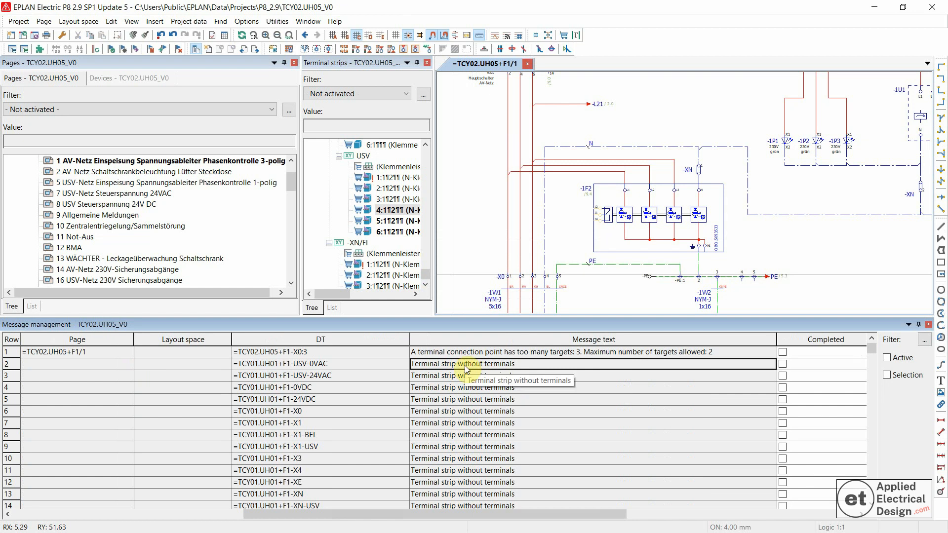
- Locate the -X1 BEL terminal strip, which holds only an empty strip definition, in the navigator
right_click(466, 364)
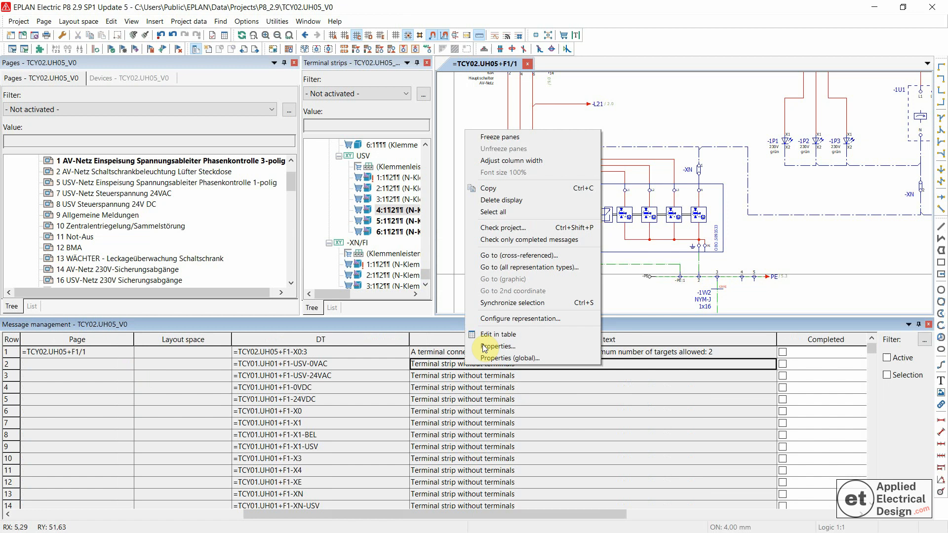
mouse_move(446, 368)
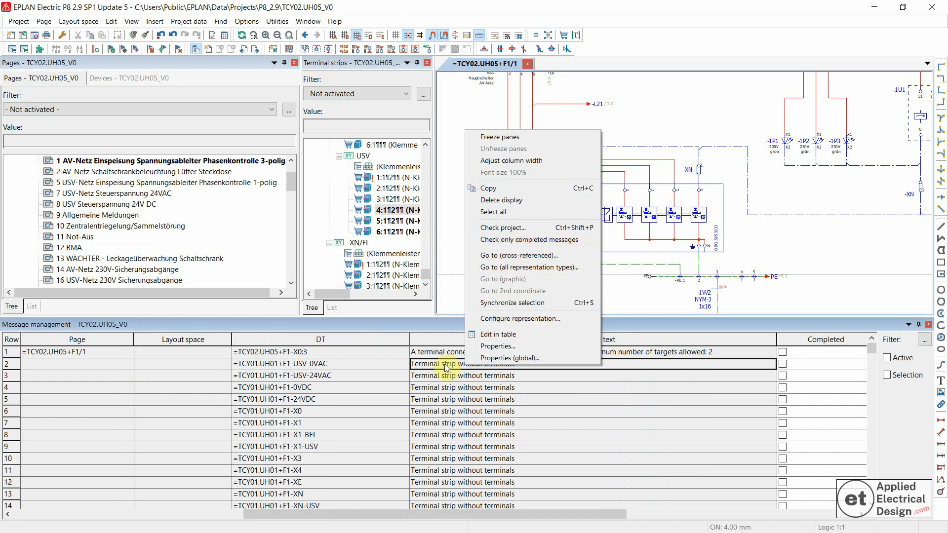
mouse_move(523, 267)
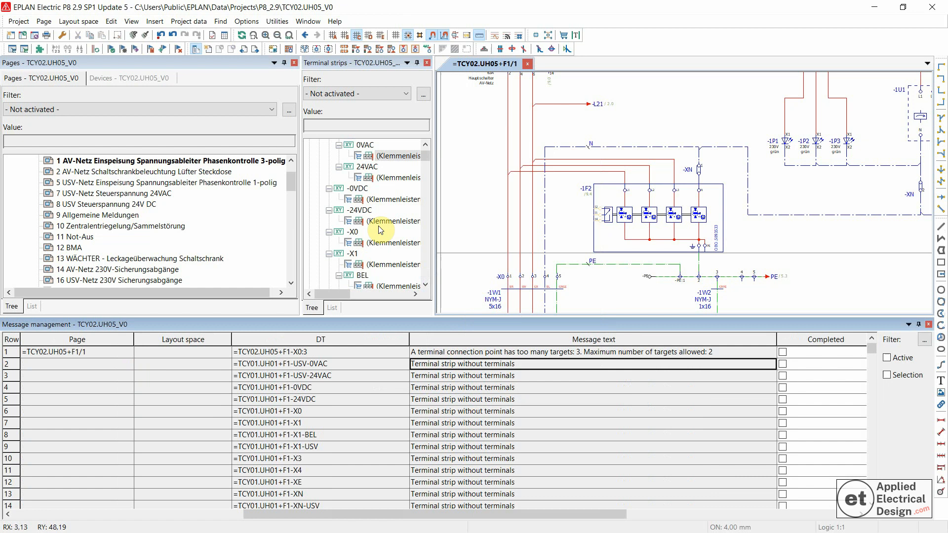
click(358, 253)
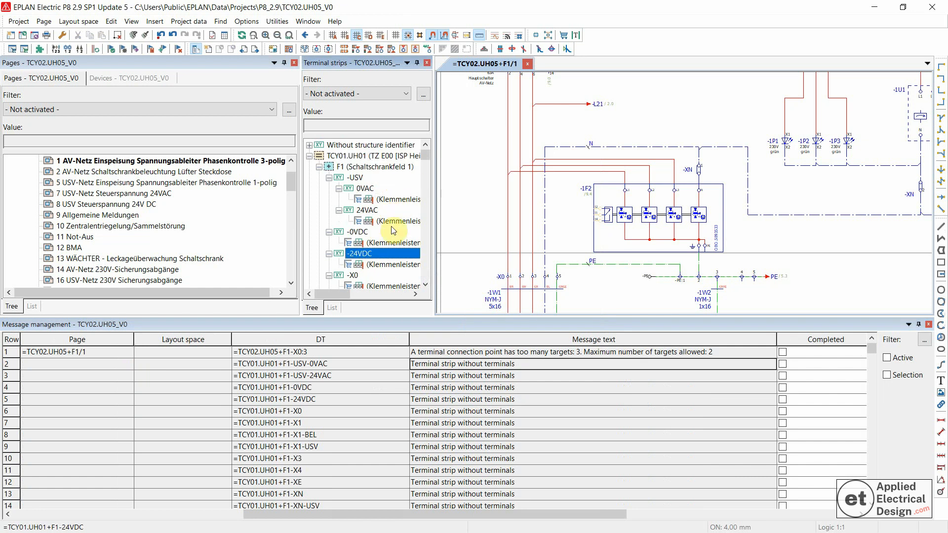
scroll(down, 3)
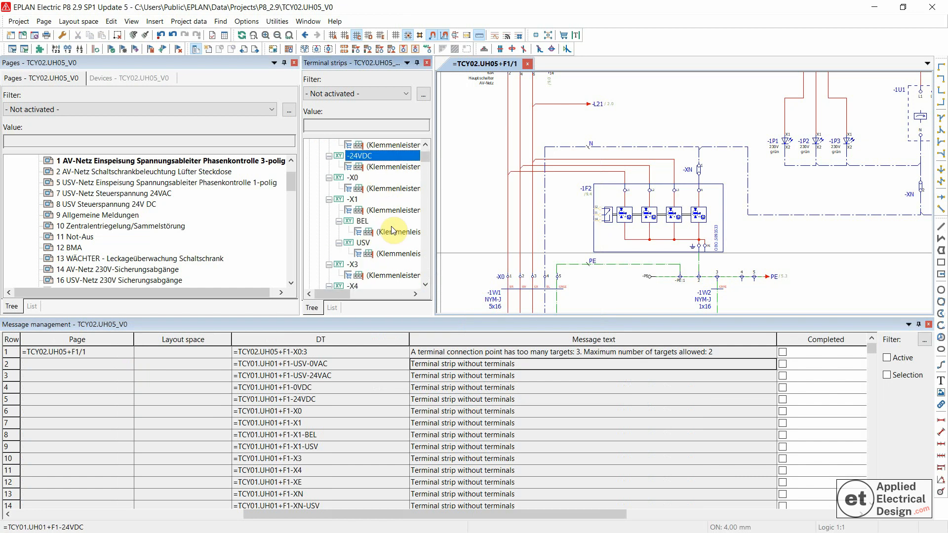
mouse_move(391, 232)
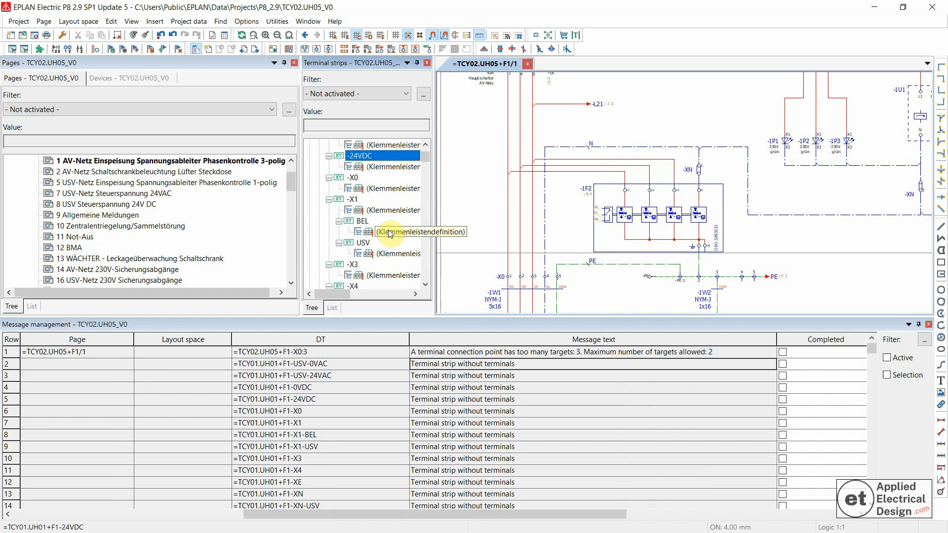
click(420, 232)
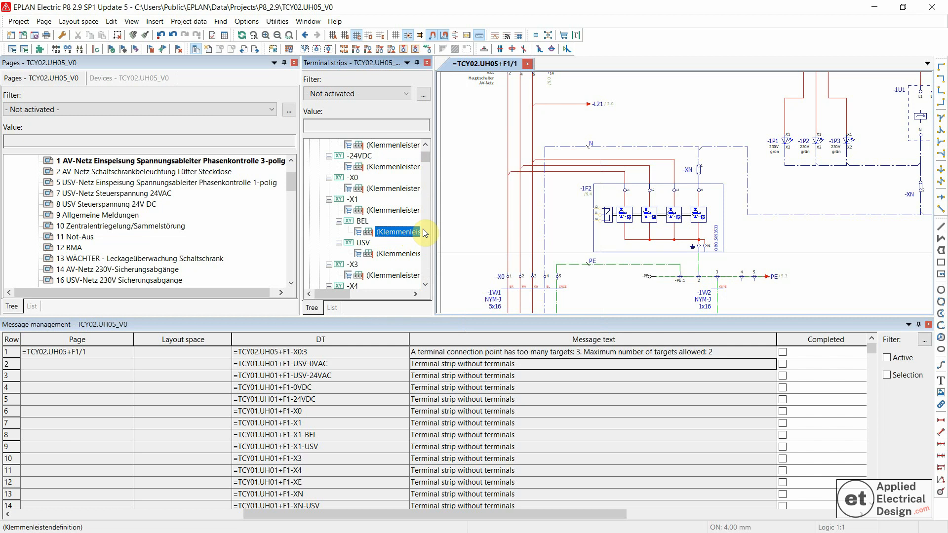
mouse_move(487, 212)
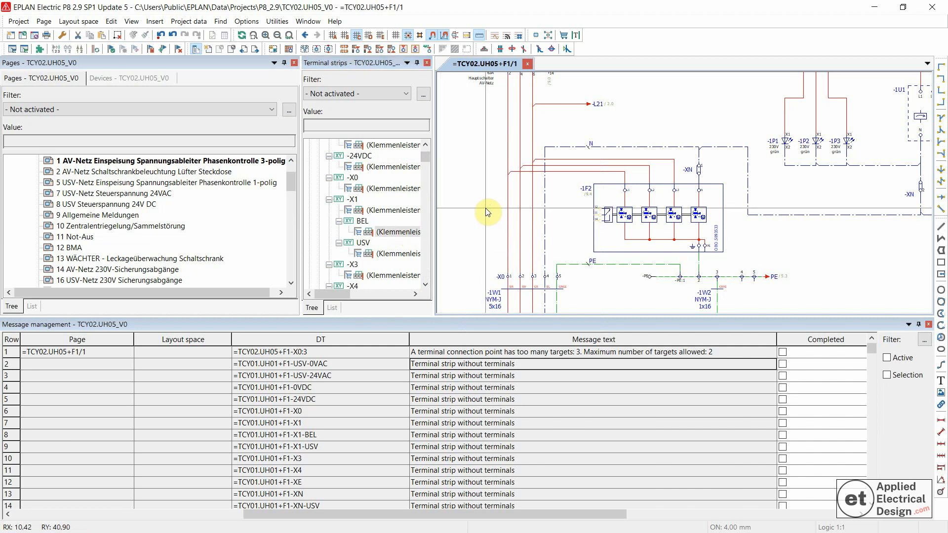
mouse_move(686, 192)
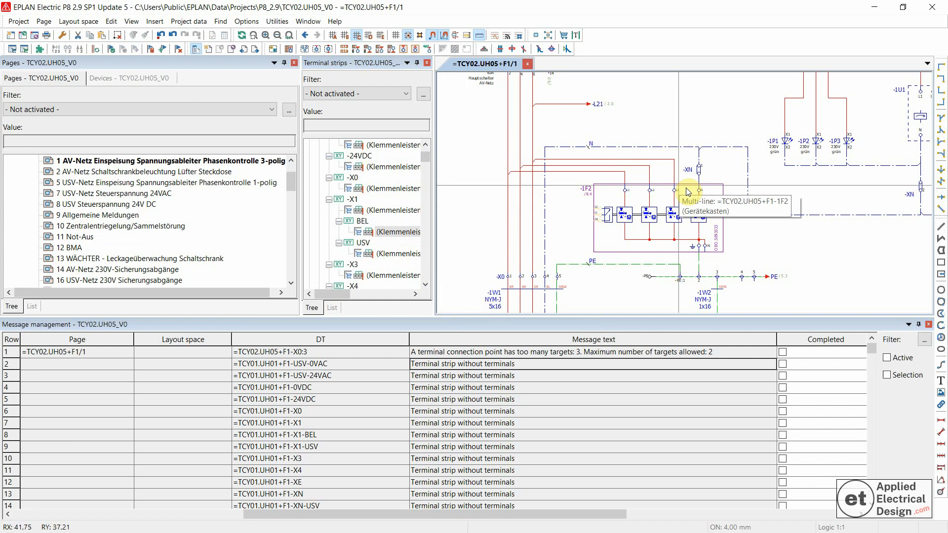
mouse_move(372, 237)
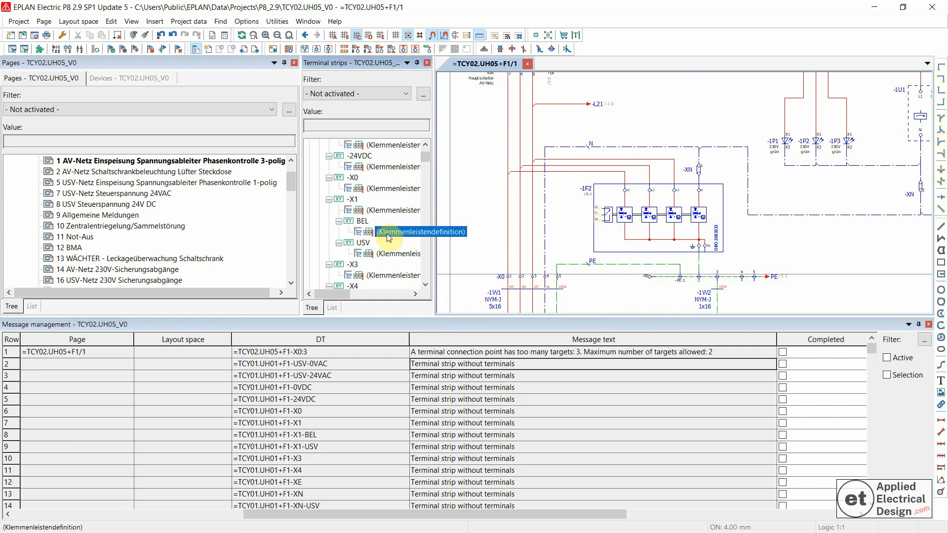
mouse_move(444, 366)
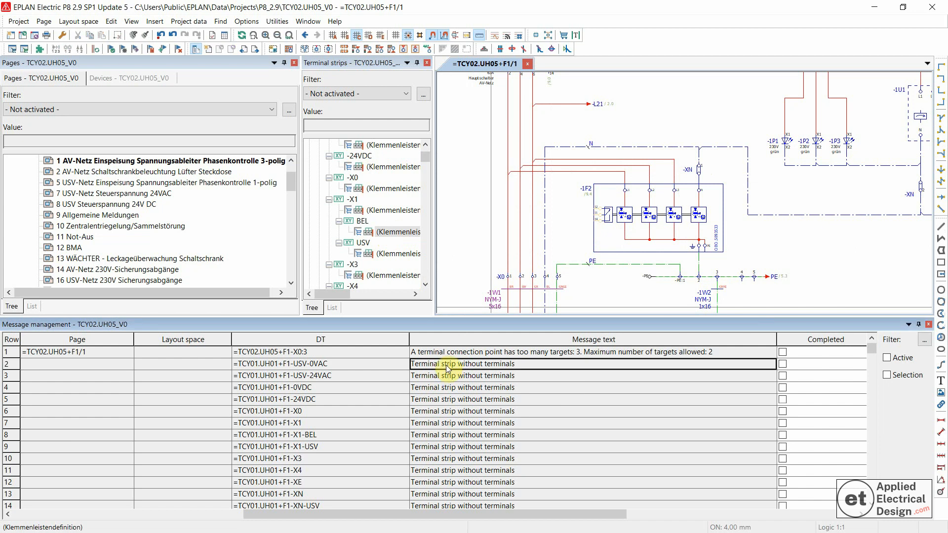
- Synchronize the selected warning rows to reveal the -X02, -X3 and -X9 strip definitions
scroll(down, 3)
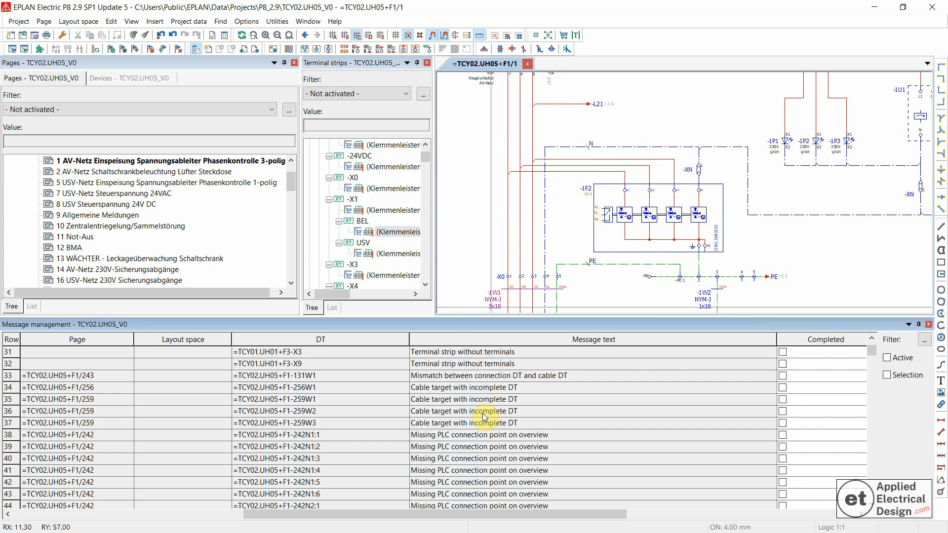
scroll(up, 3)
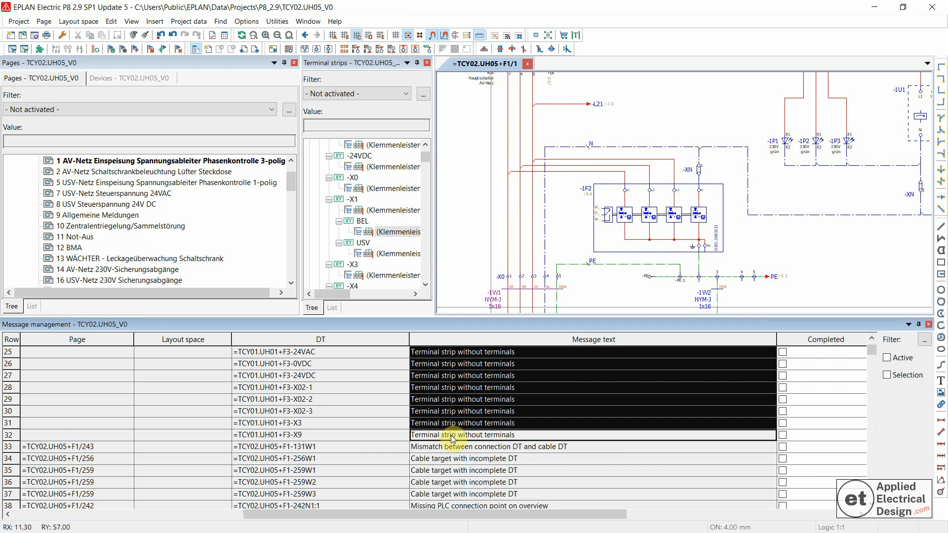
right_click(463, 435)
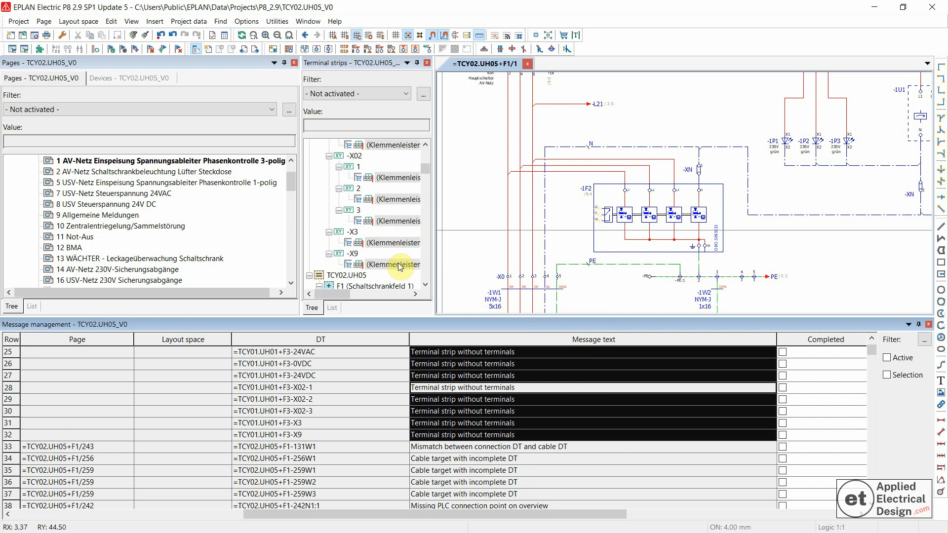
mouse_move(390, 175)
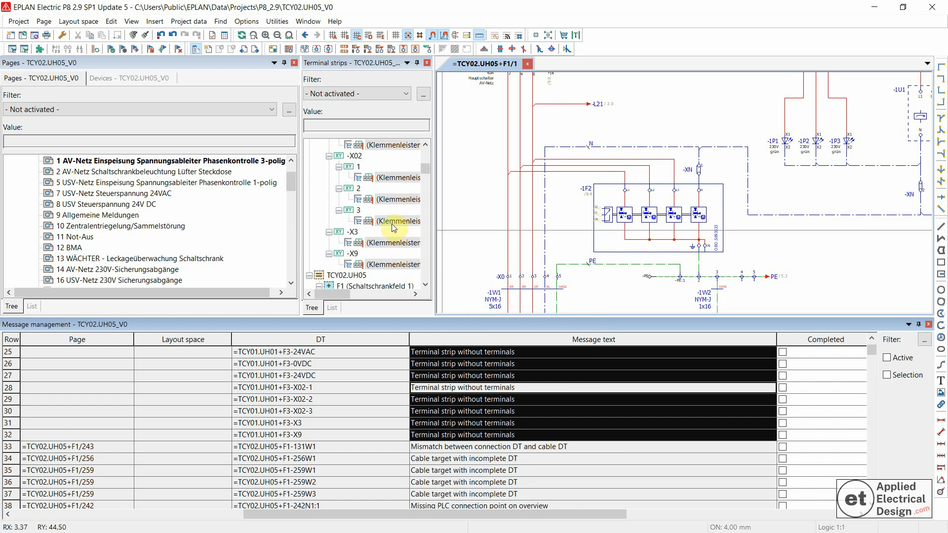
- Delete the empty -X02, -X3 and -X9 terminal strip definitions and confirm
right_click(396, 200)
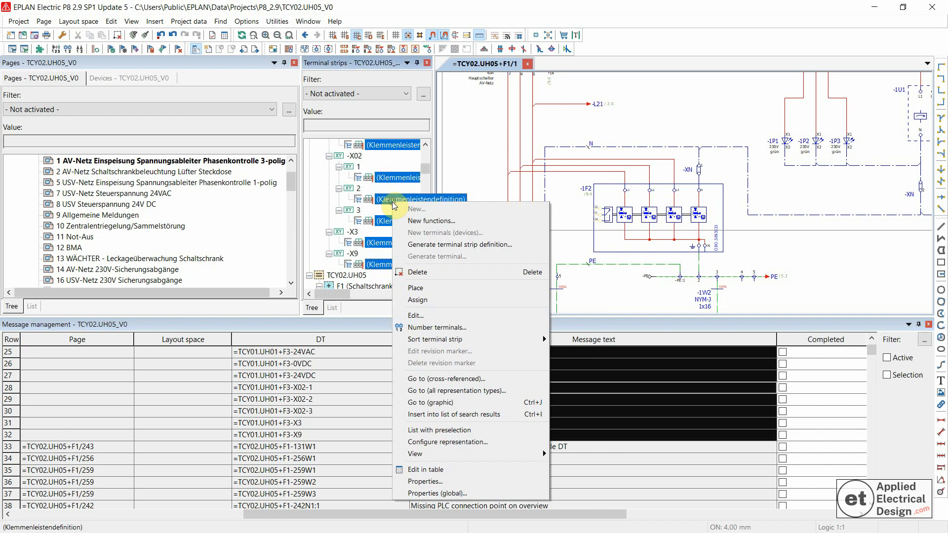
click(417, 272)
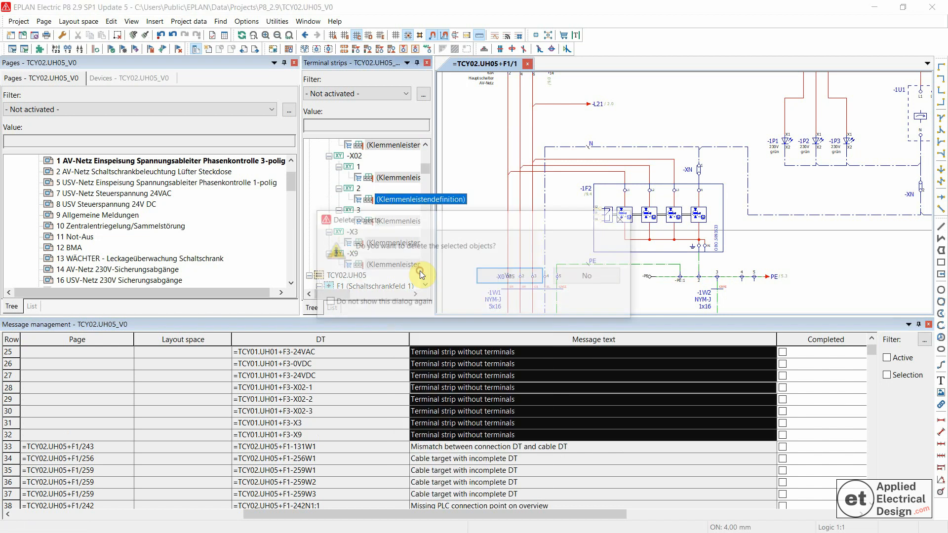
click(583, 275)
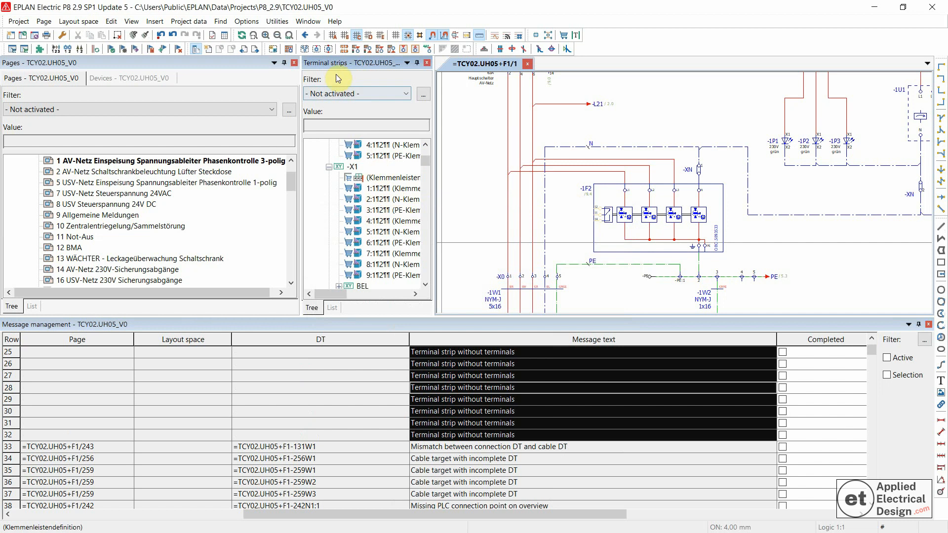
- Review the terminal strip warnings in the message list after the deletion
click(463, 399)
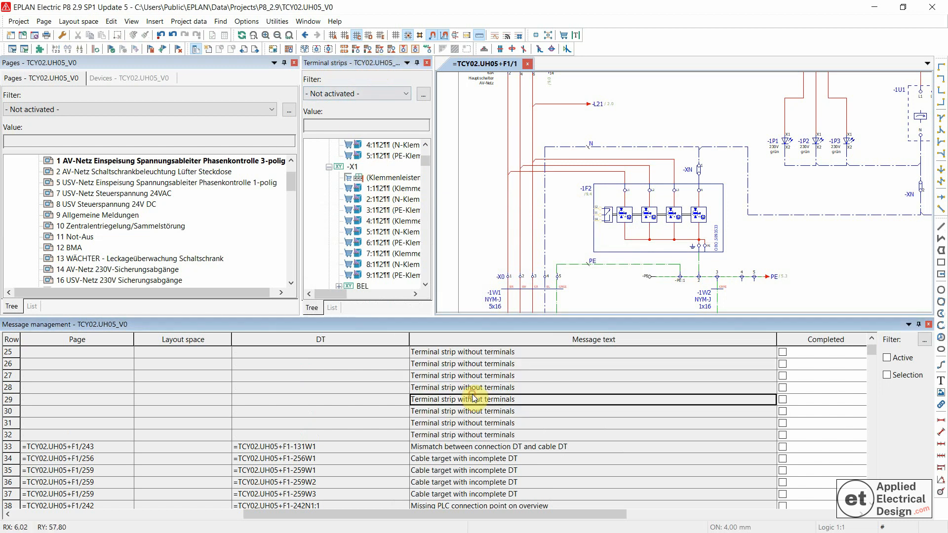
scroll(up, 3)
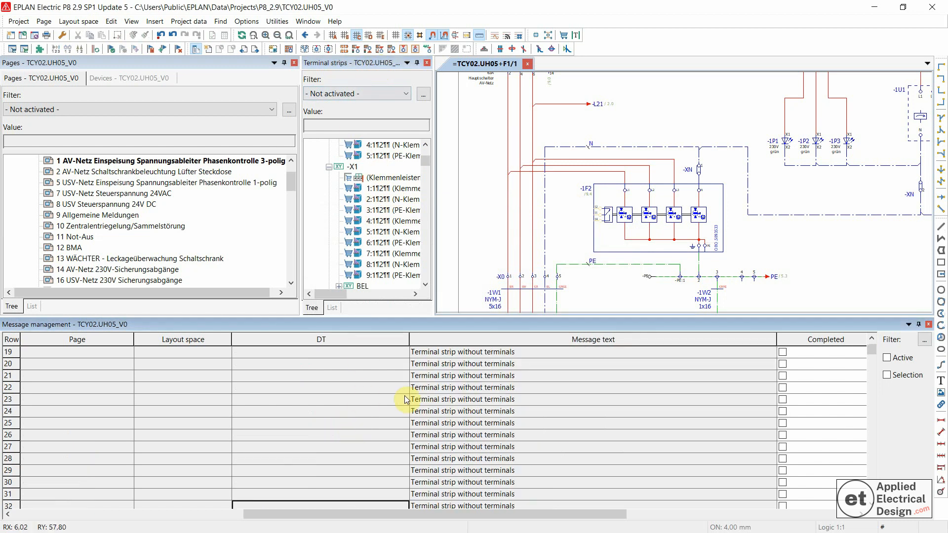
scroll(up, 3)
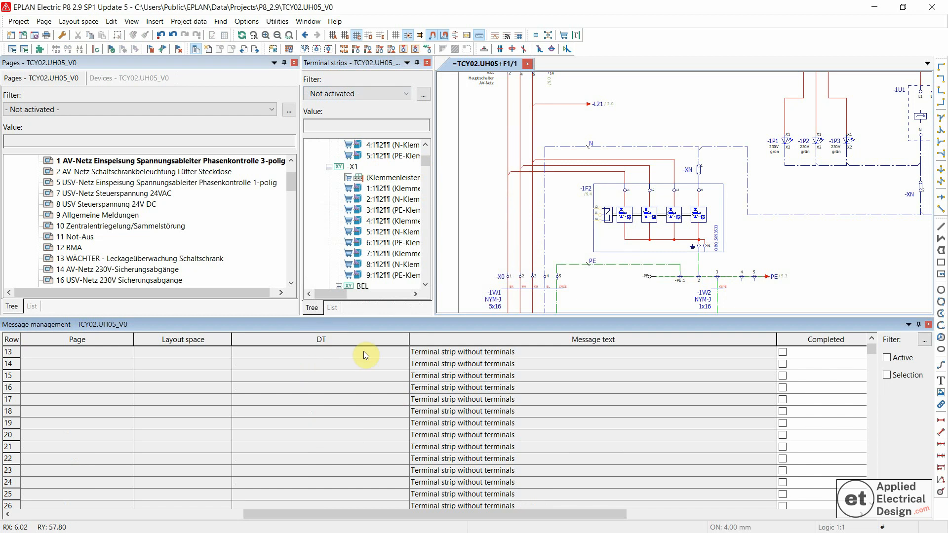
mouse_move(365, 427)
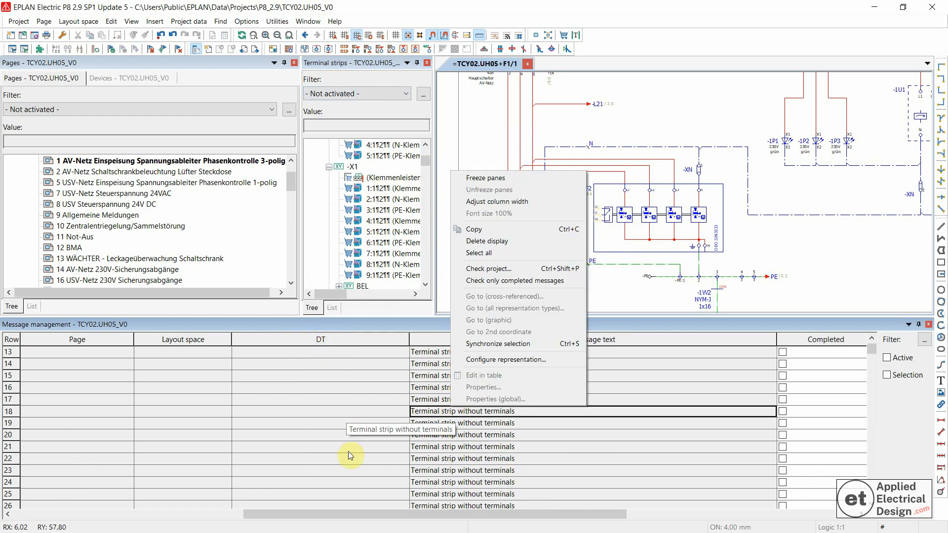
mouse_move(280, 361)
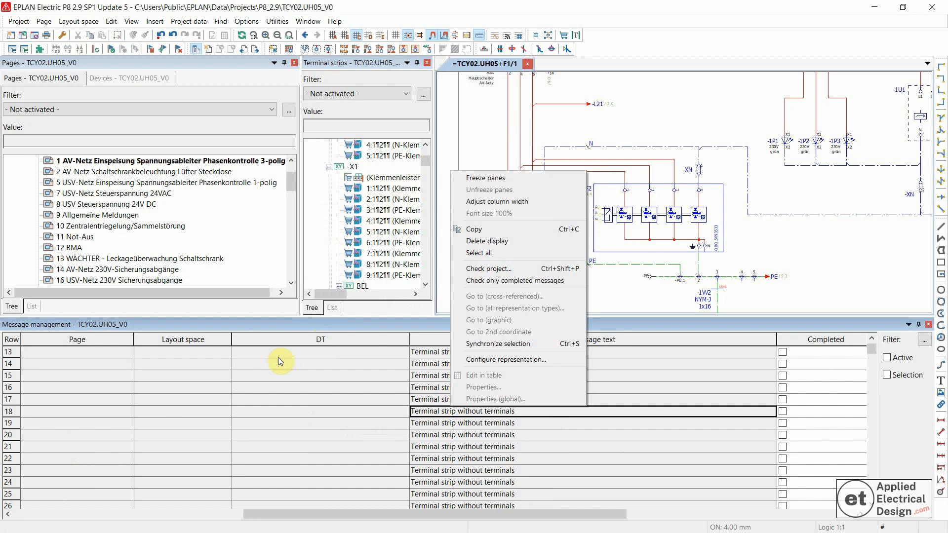
- Run the project check with the Offline settings
click(489, 268)
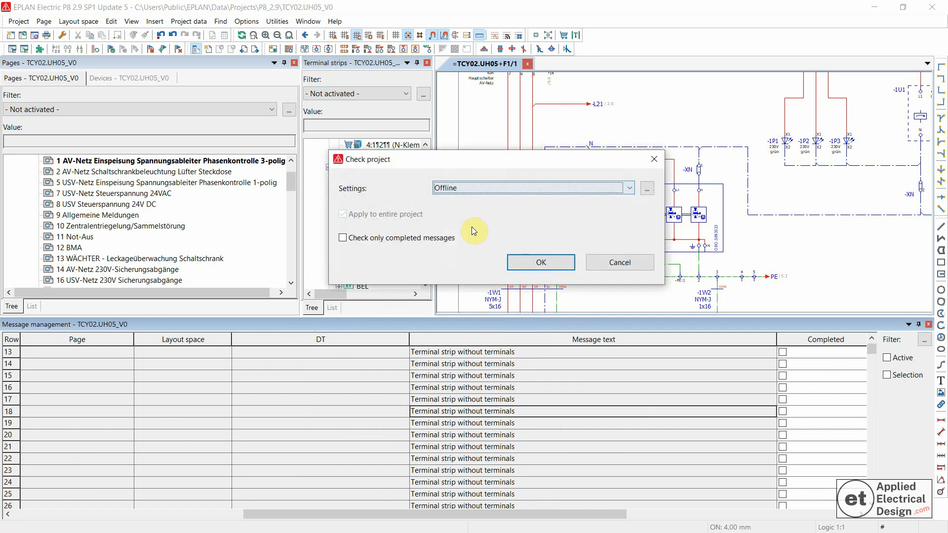
click(540, 263)
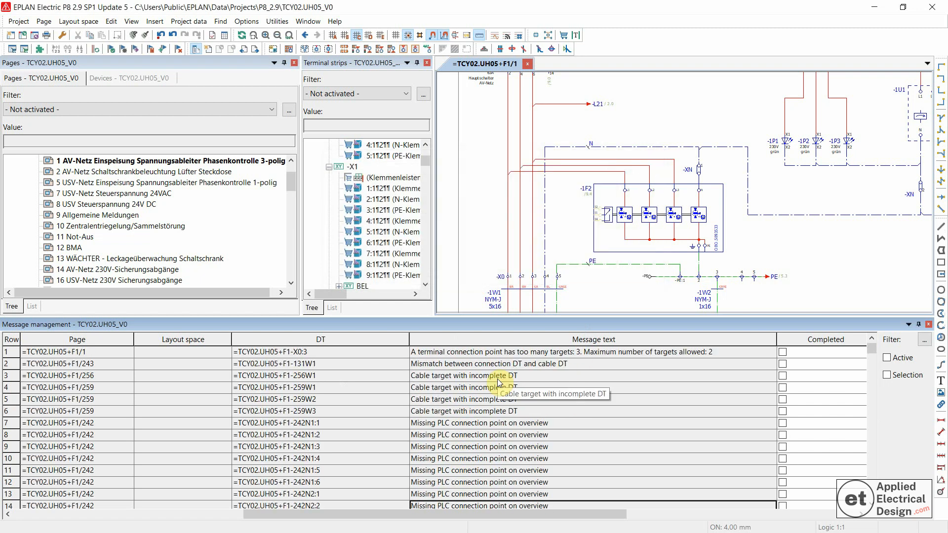
mouse_move(507, 417)
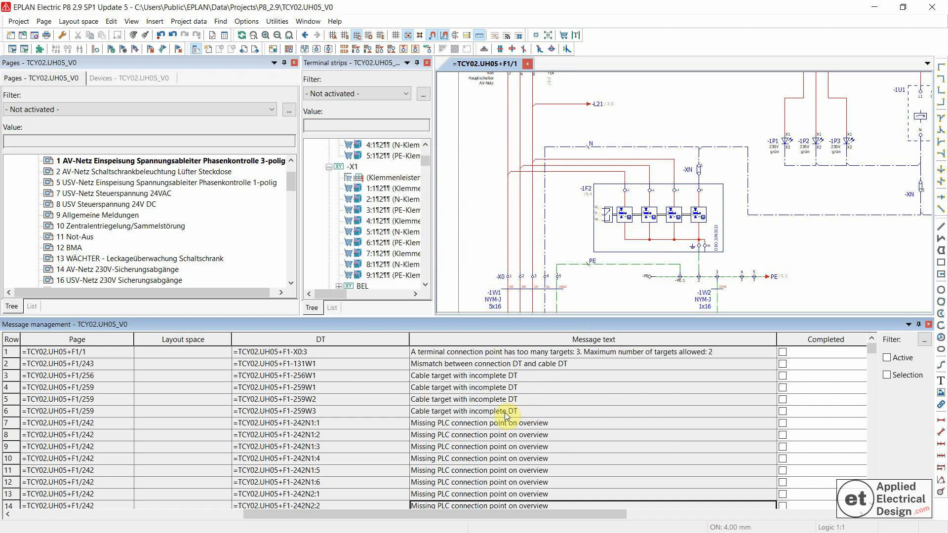
mouse_move(506, 417)
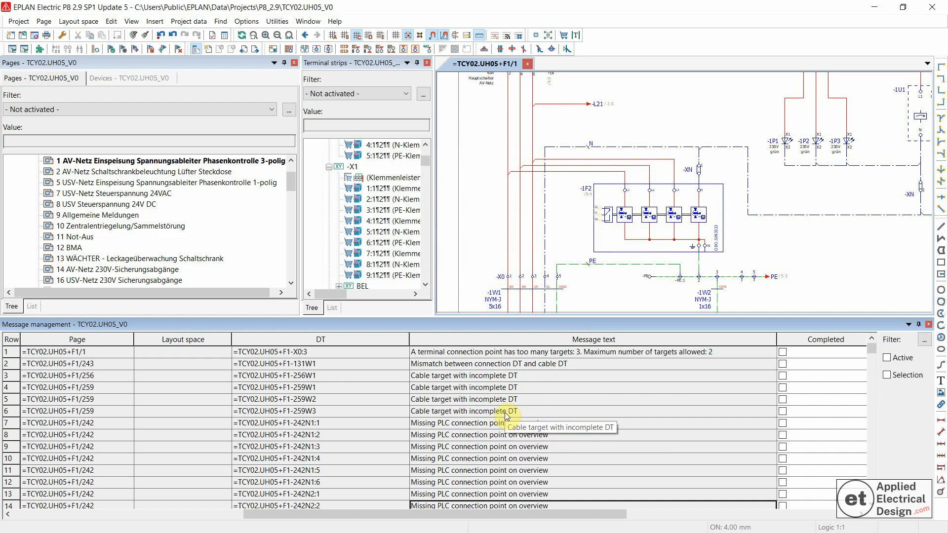